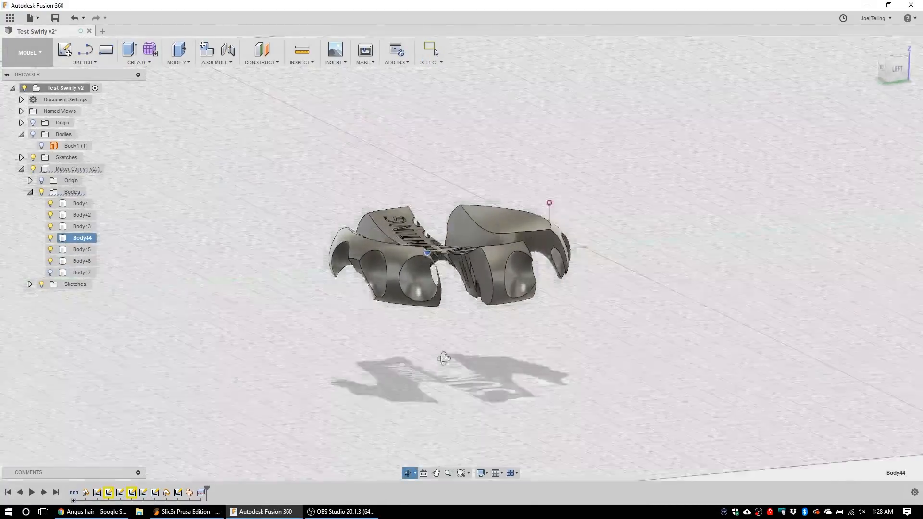
# Step: Start a new empty design and insert the saved Maker Coin v1 into it from the Data Panel
pyautogui.moveTo(443, 357); pyautogui.dragTo(372, 371)
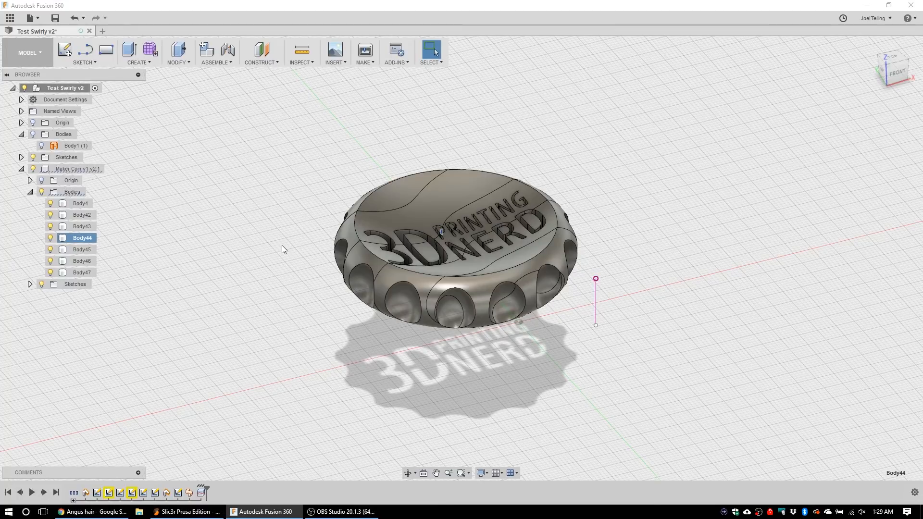
pyautogui.moveTo(9, 18)
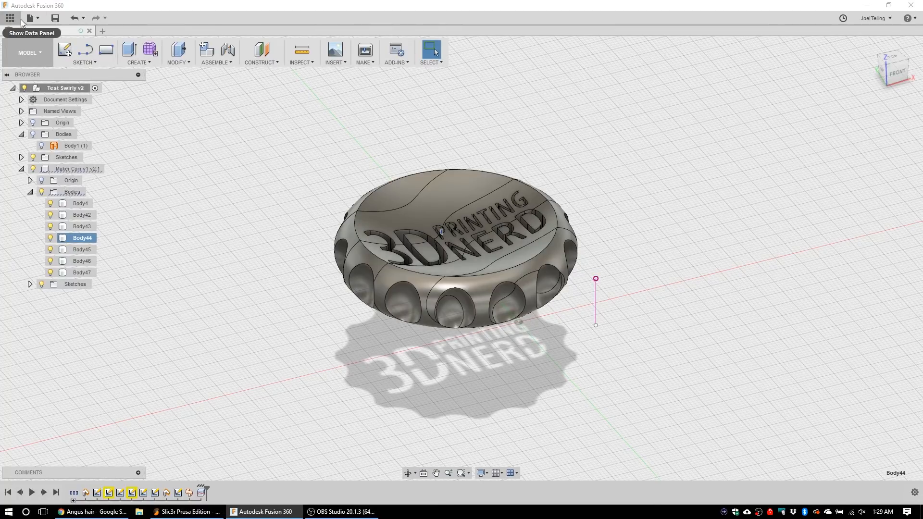
pyautogui.click(28, 18)
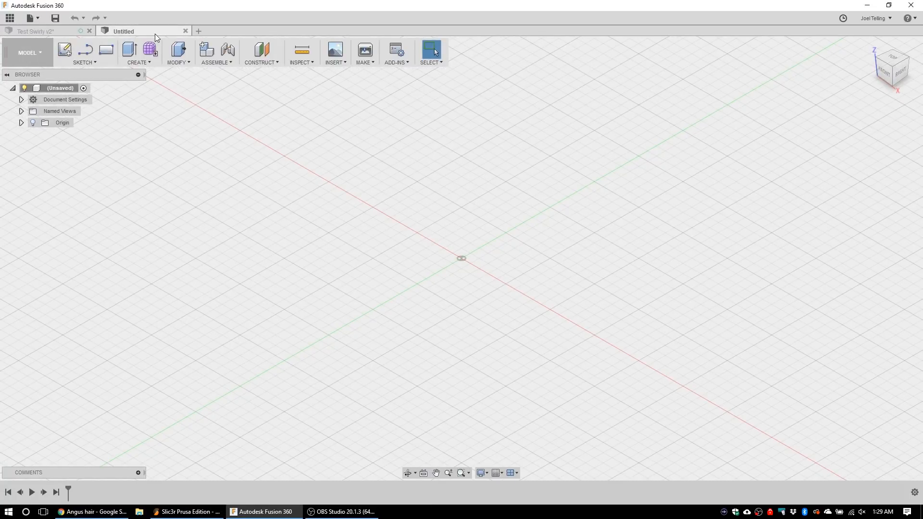
pyautogui.moveTo(10, 17)
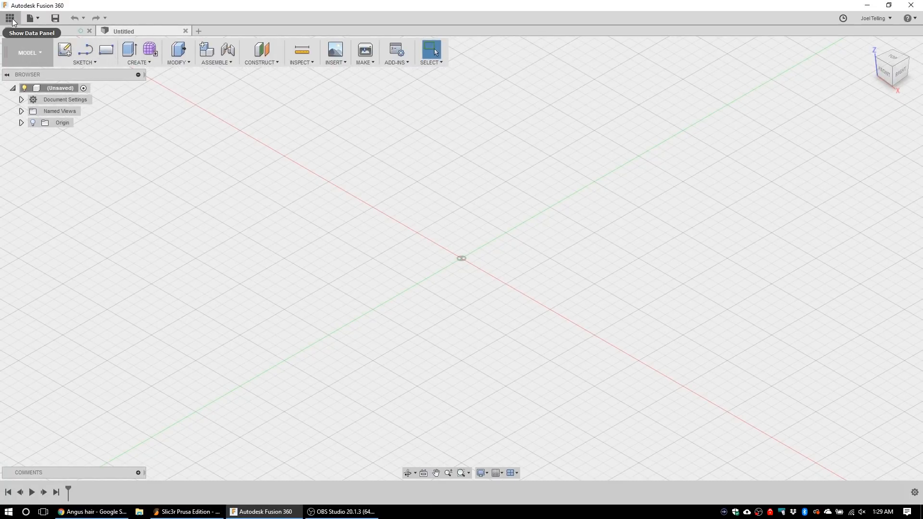
pyautogui.click(10, 18)
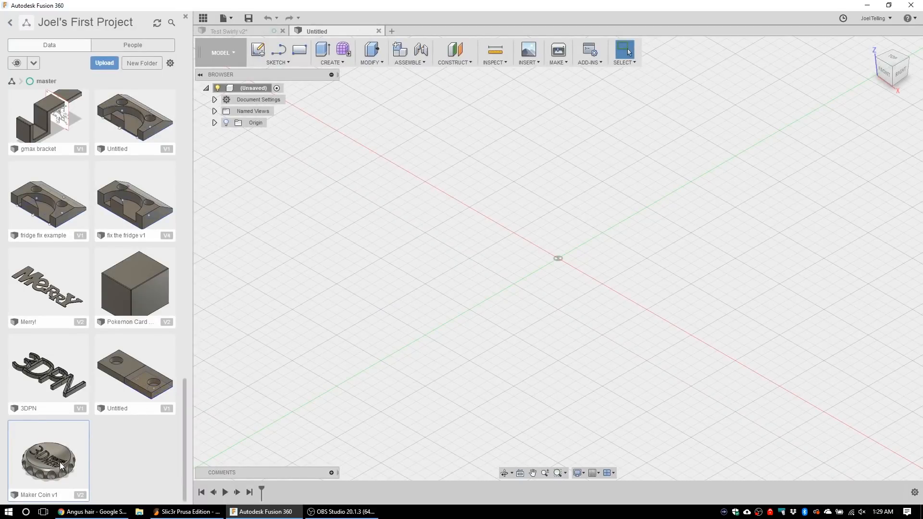
pyautogui.rightClick(48, 459)
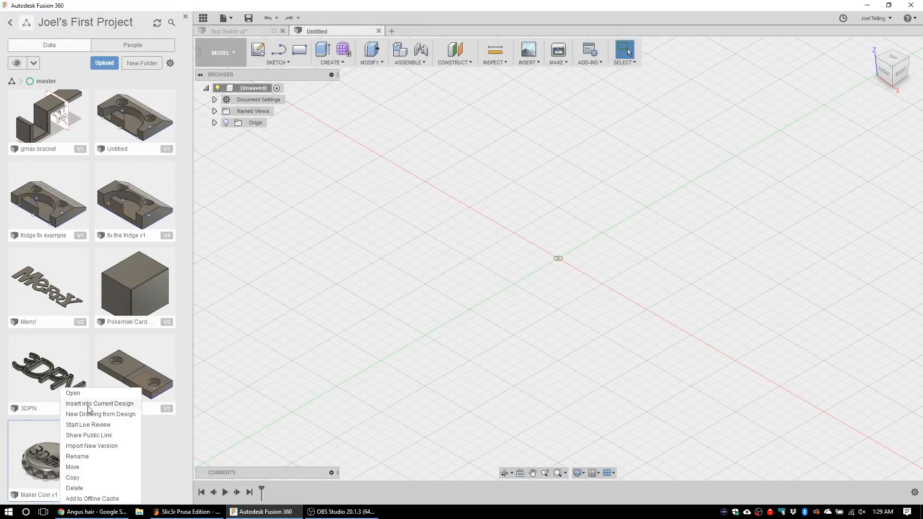
pyautogui.click(100, 404)
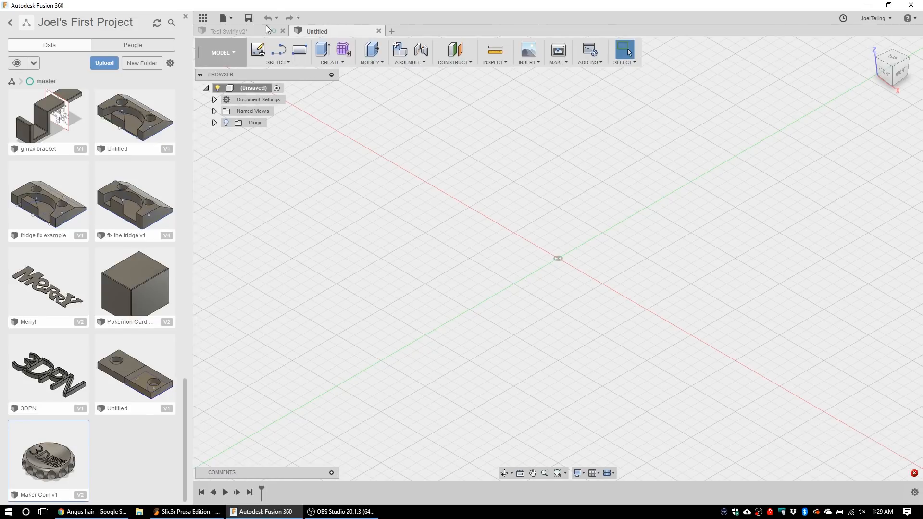
# Step: Name the new design 'Maker Coin 2.0' and save it
pyautogui.click(248, 17)
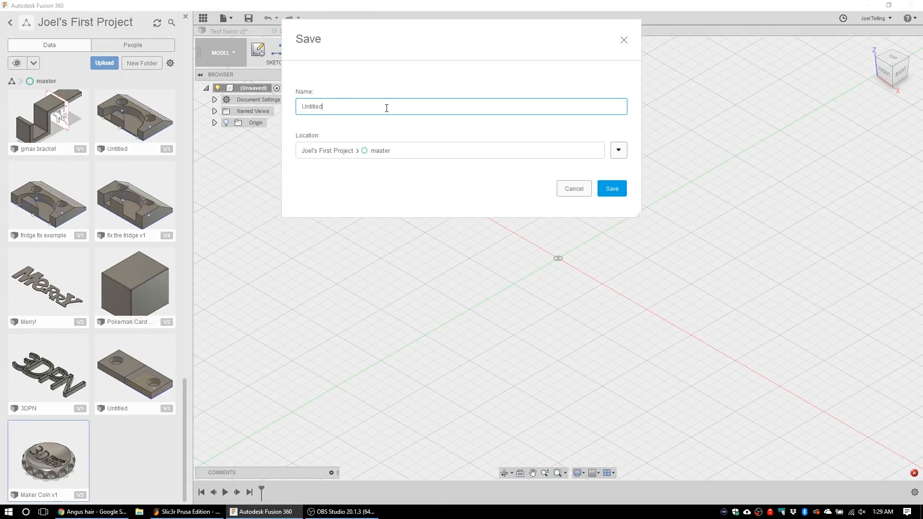
pyautogui.write('Maker Coin 2')
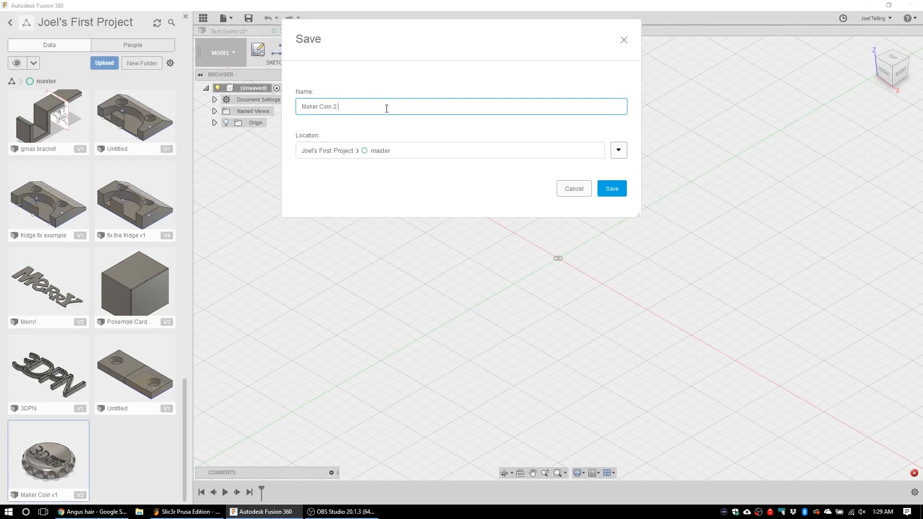
pyautogui.write('0')
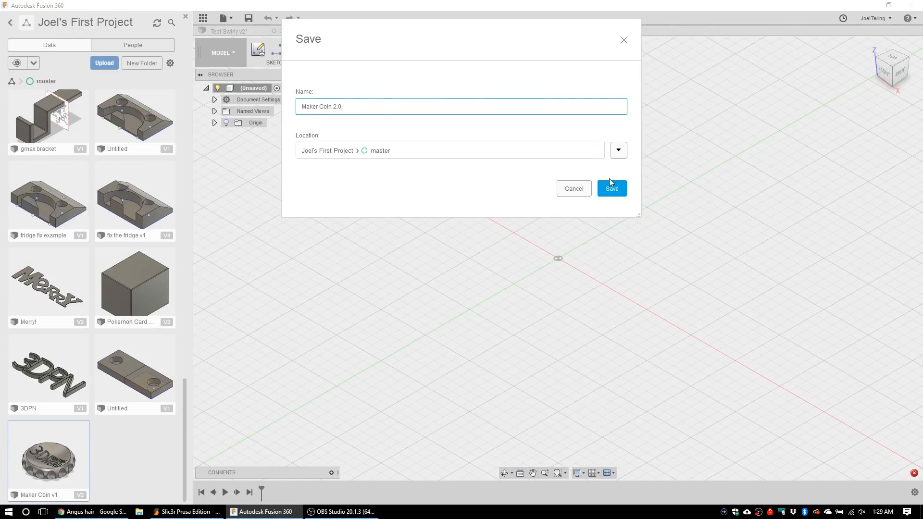
pyautogui.click(611, 188)
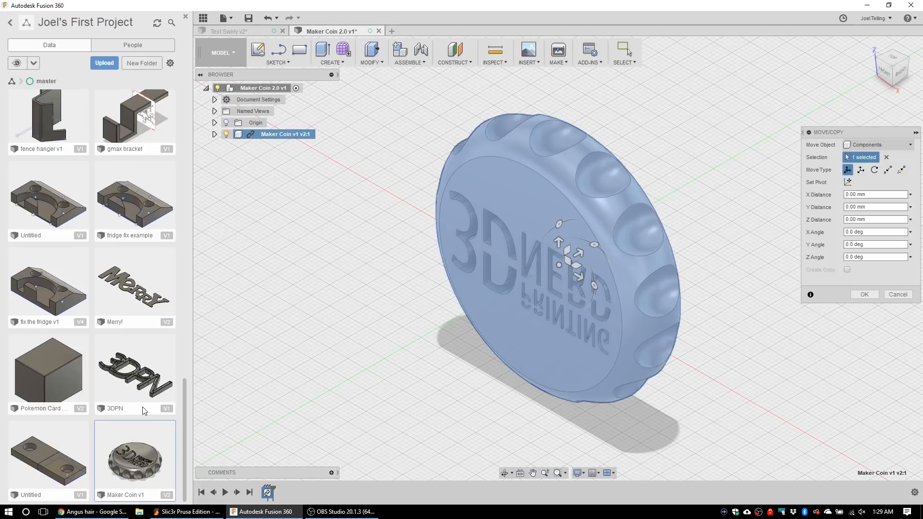
pyautogui.moveTo(153, 91)
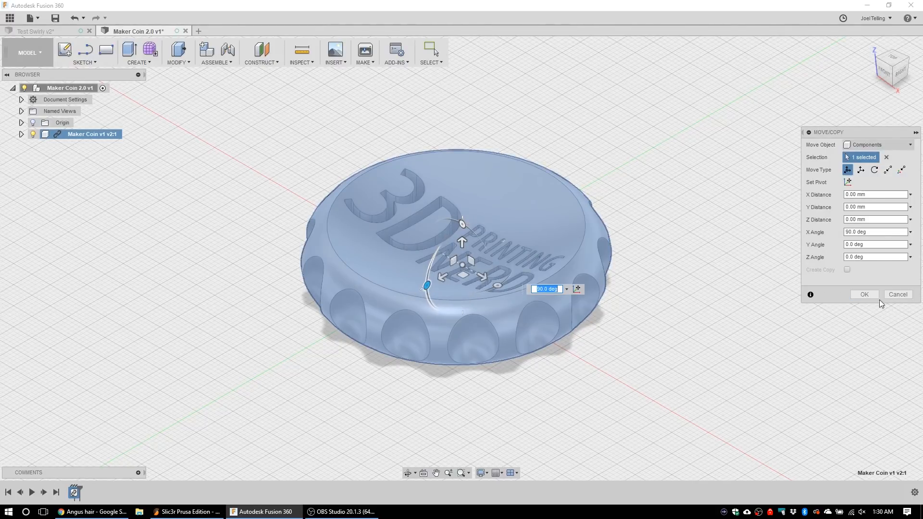
# Step: Confirm rotating the inserted coin by 90 deg about X so it lies flat
pyautogui.click(863, 294)
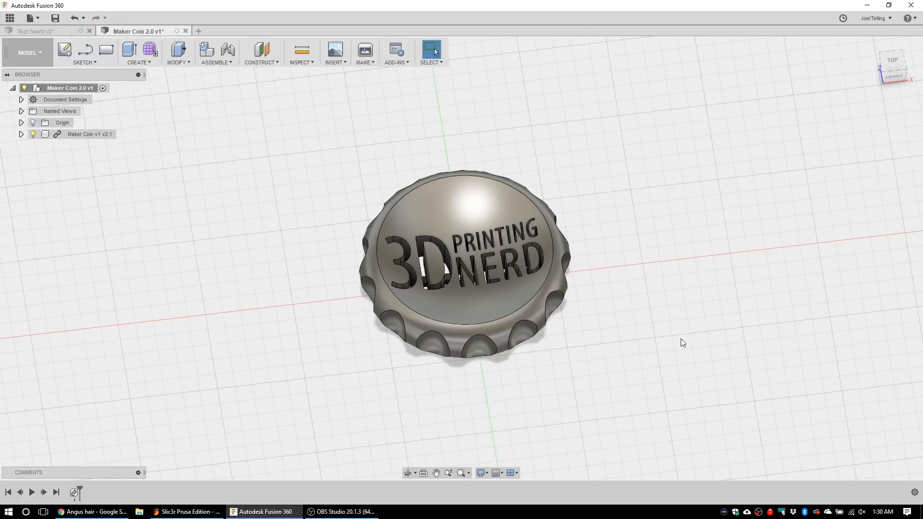
pyautogui.moveTo(692, 396)
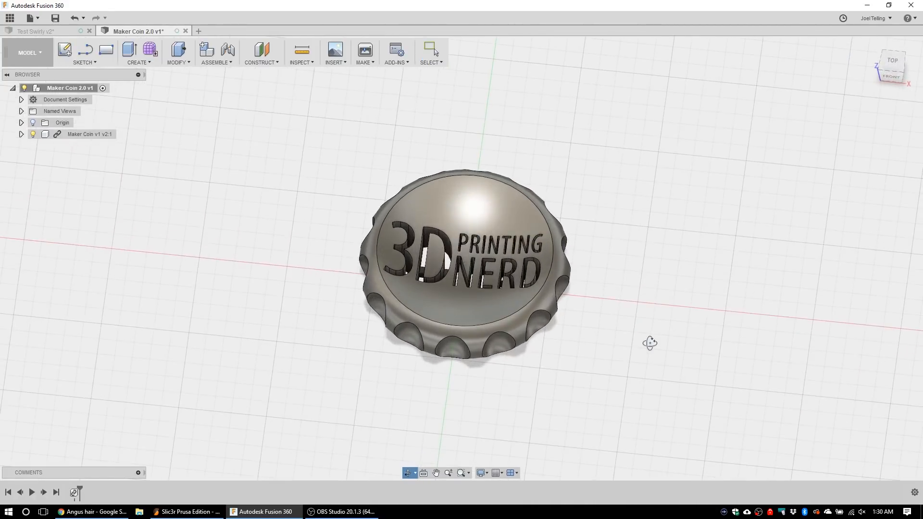
# Step: Move the selected coin component -35 mm along the Z axis with the M command
pyautogui.click(430, 52)
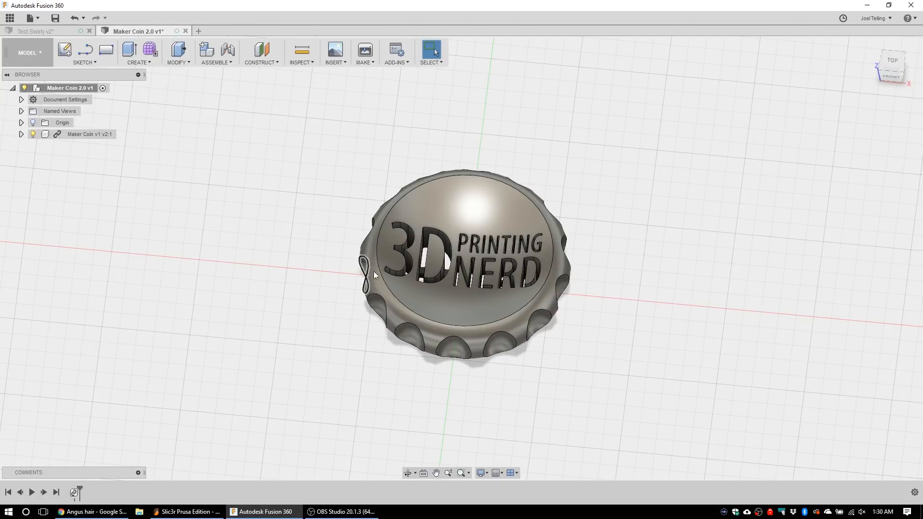
pyautogui.moveTo(681, 304)
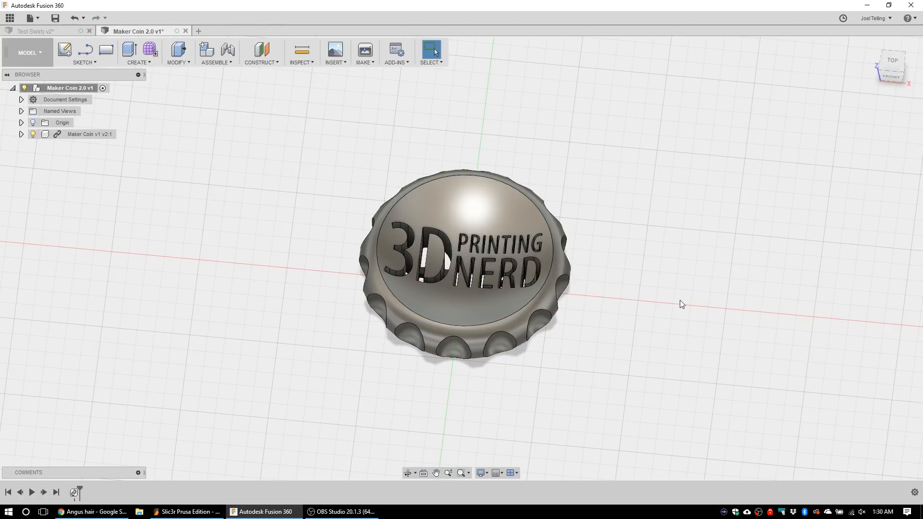
pyautogui.click(89, 134)
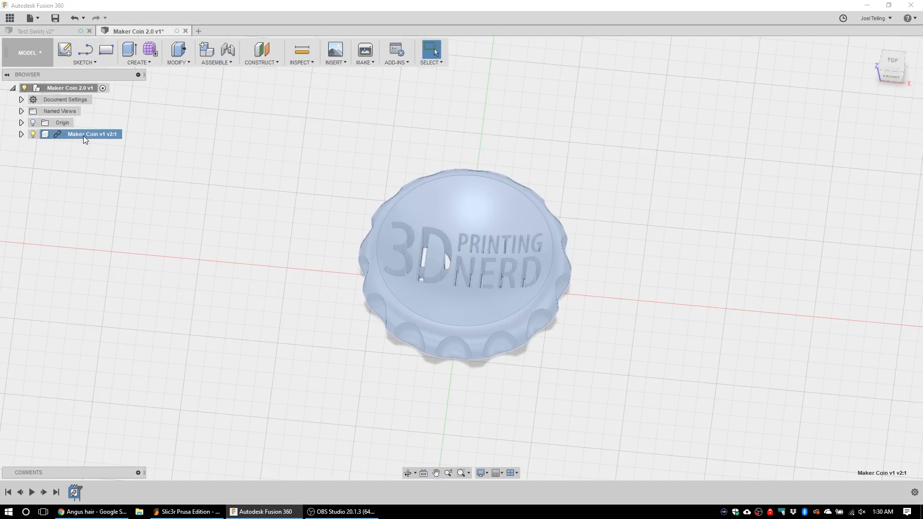
pyautogui.press('m')
pyautogui.write('-35')
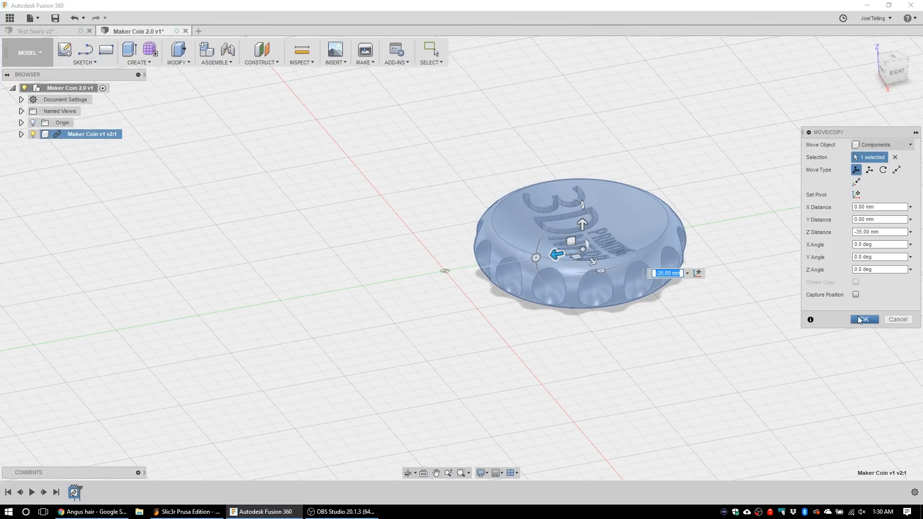
pyautogui.click(863, 320)
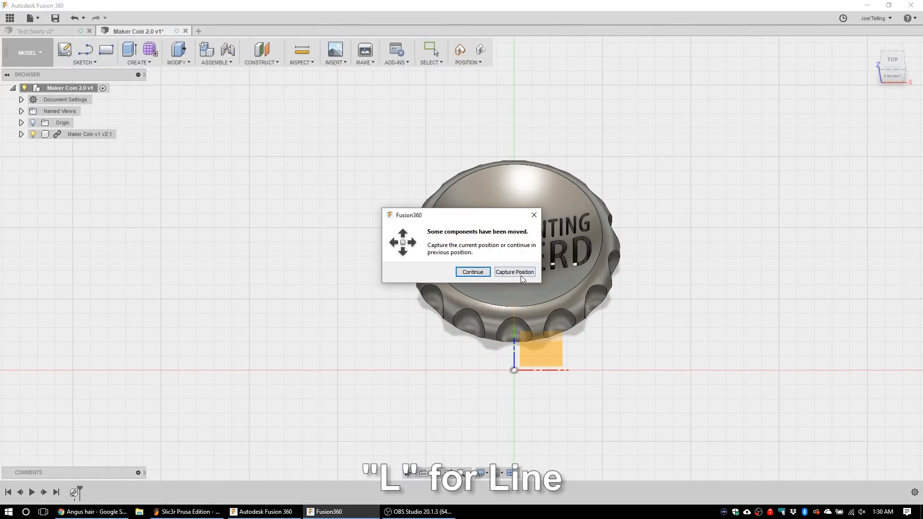
# Step: Capture the coin's moved position and draw a horizontal line through the origin beneath it
pyautogui.click(514, 271)
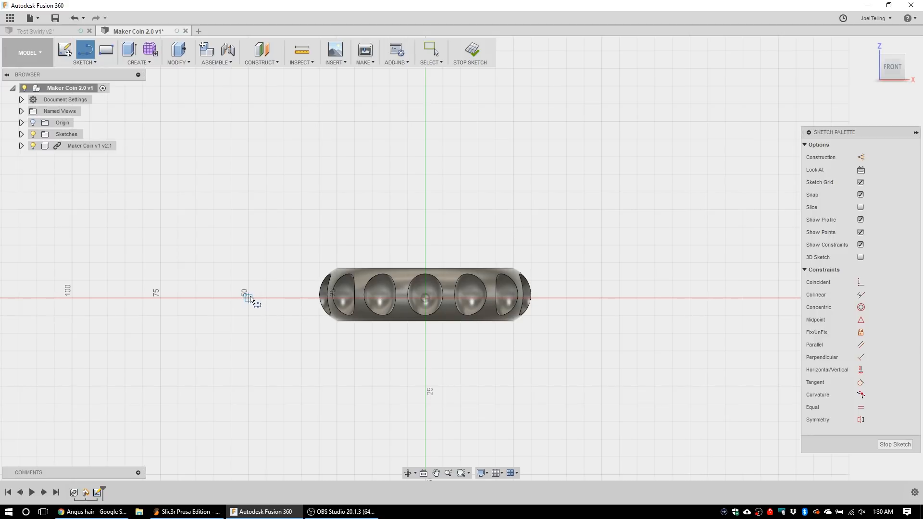
pyautogui.moveTo(247, 297); pyautogui.dragTo(601, 297)
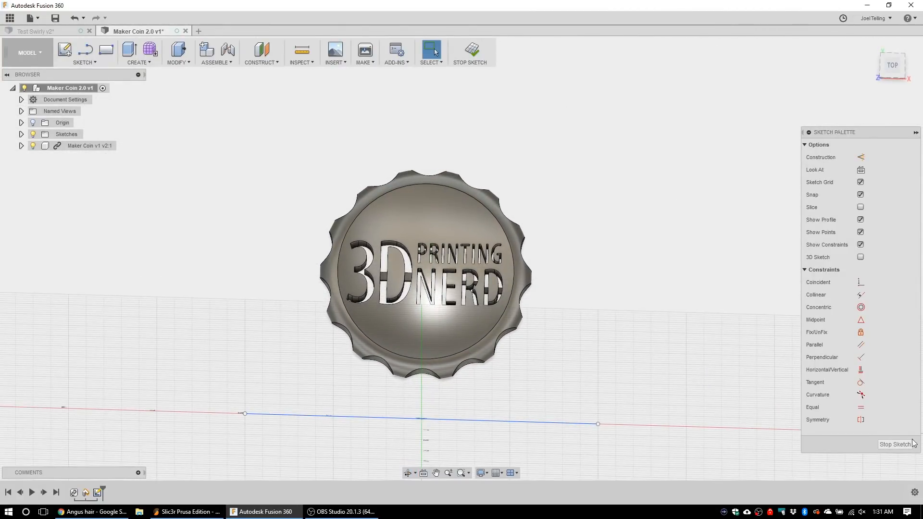
# Step: Finish the first sketch and make a second one with a vertical line rising from the origin
pyautogui.click(469, 52)
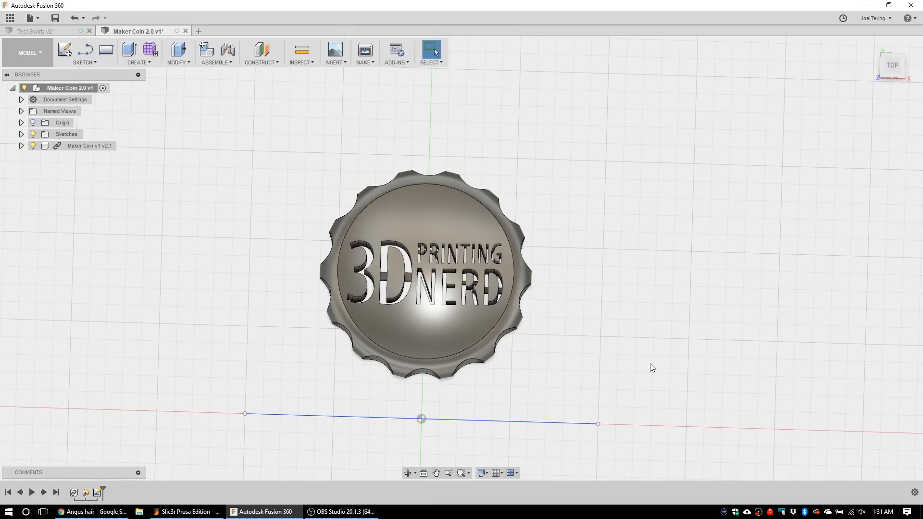
pyautogui.press('l')
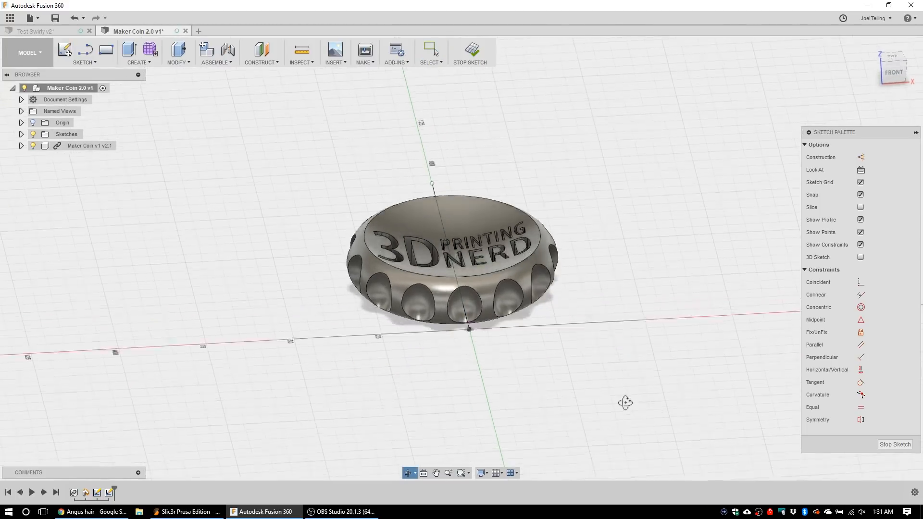
pyautogui.click(553, 347)
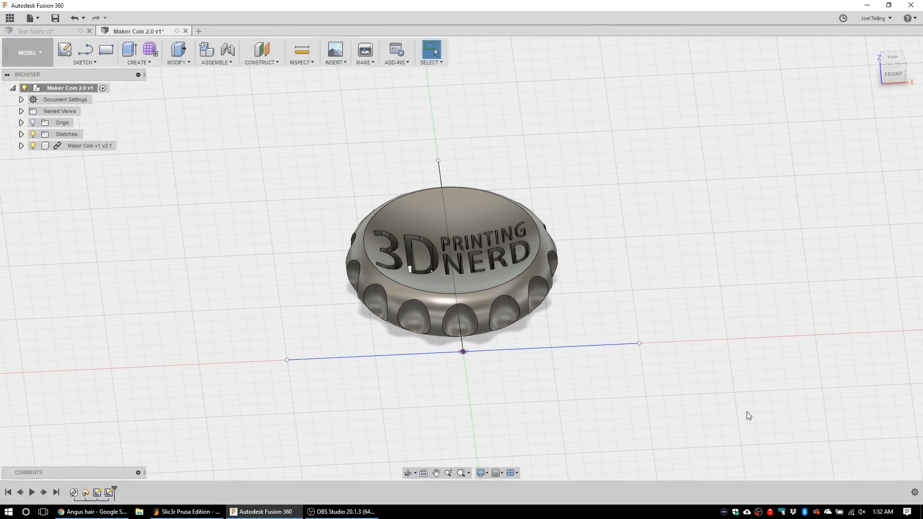
pyautogui.moveTo(168, 104)
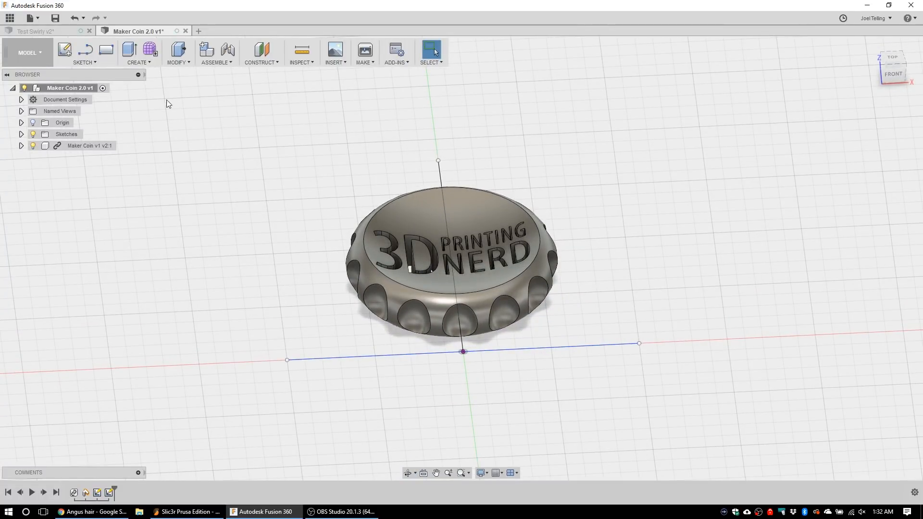
# Step: In the Patch workspace, sweep the horizontal line along the vertical line as a surface preview
pyautogui.click(28, 52)
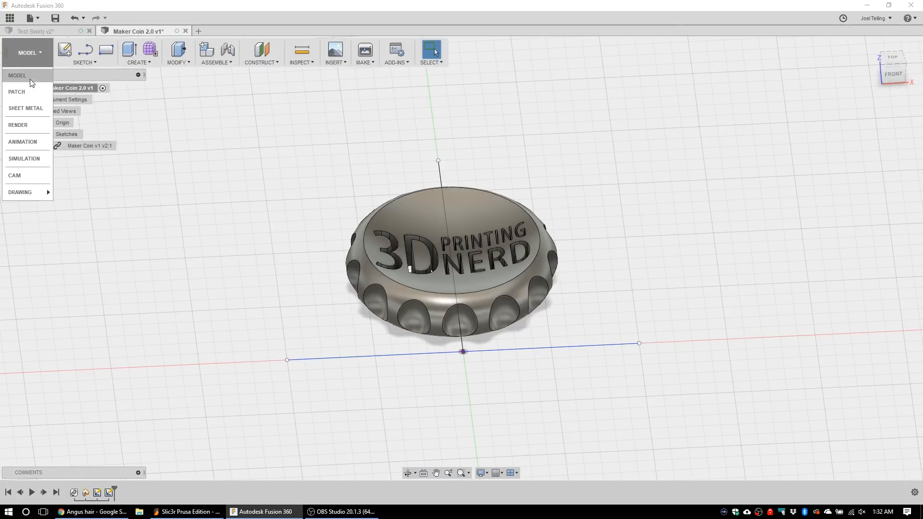
pyautogui.click(16, 92)
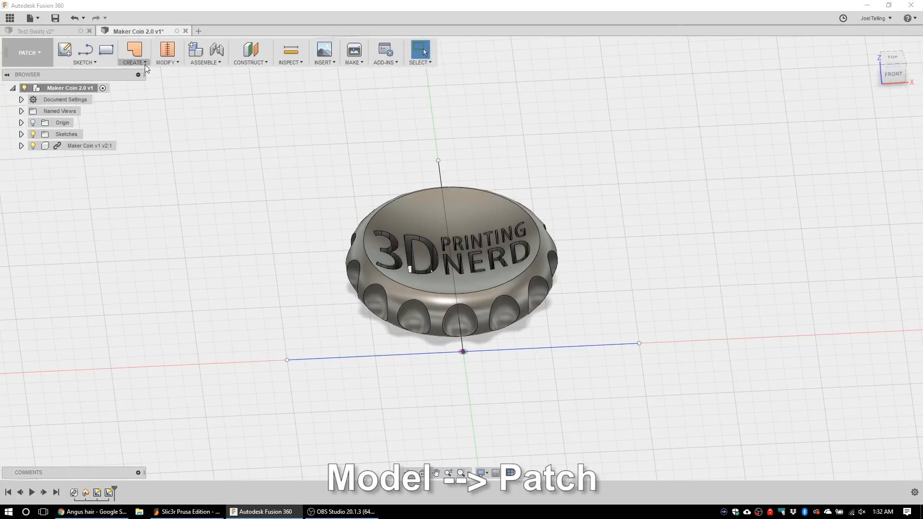
pyautogui.click(133, 53)
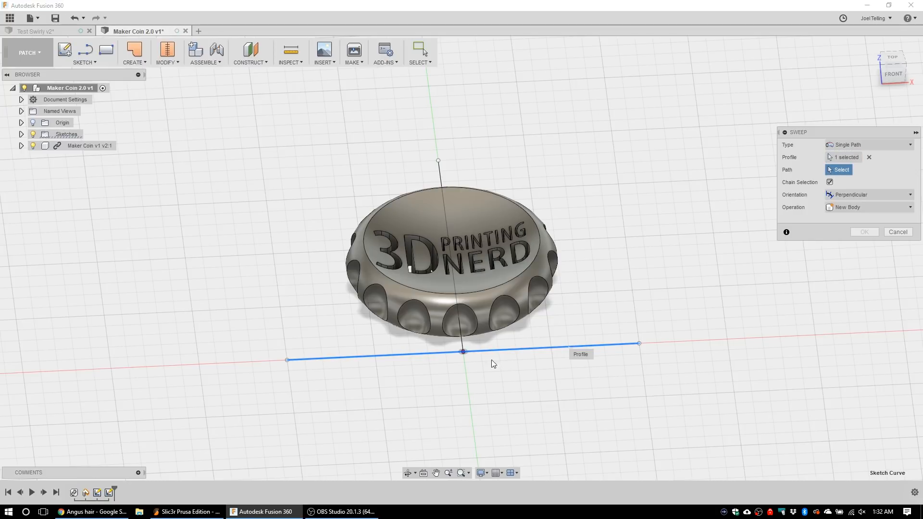
pyautogui.click(462, 351)
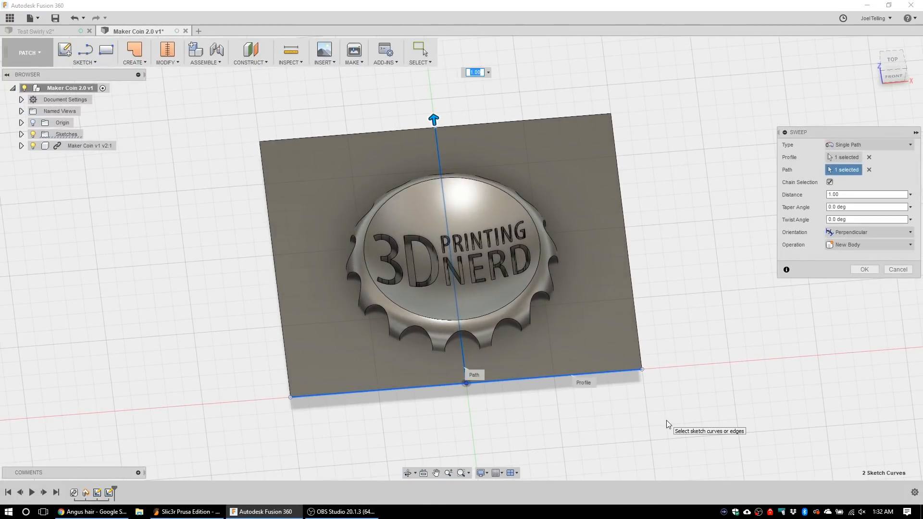
# Step: Give the sweep a 720 deg twist angle and create the spiralling surface through the coin
pyautogui.click(864, 220)
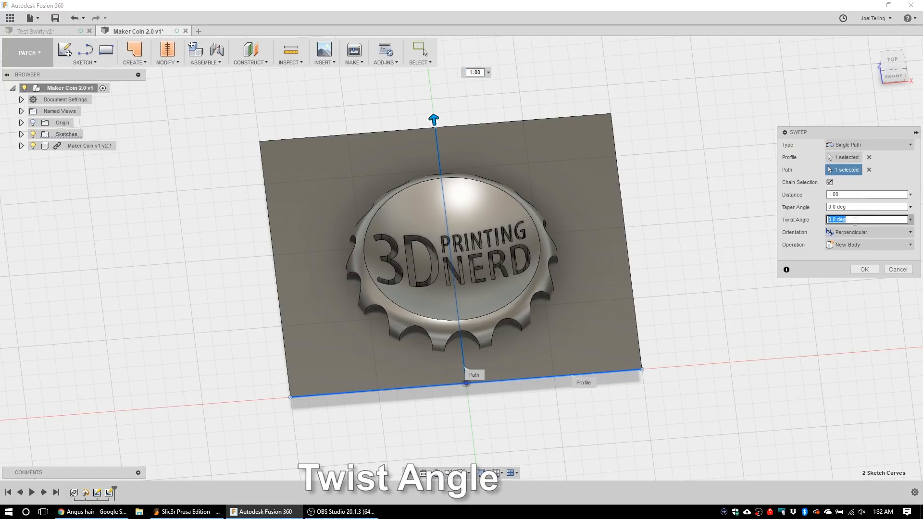
pyautogui.write('720')
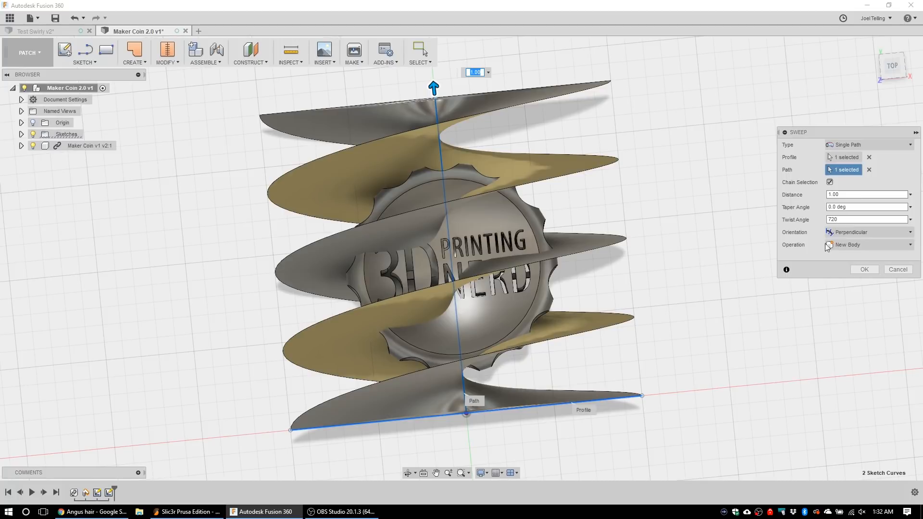
pyautogui.write('2500')
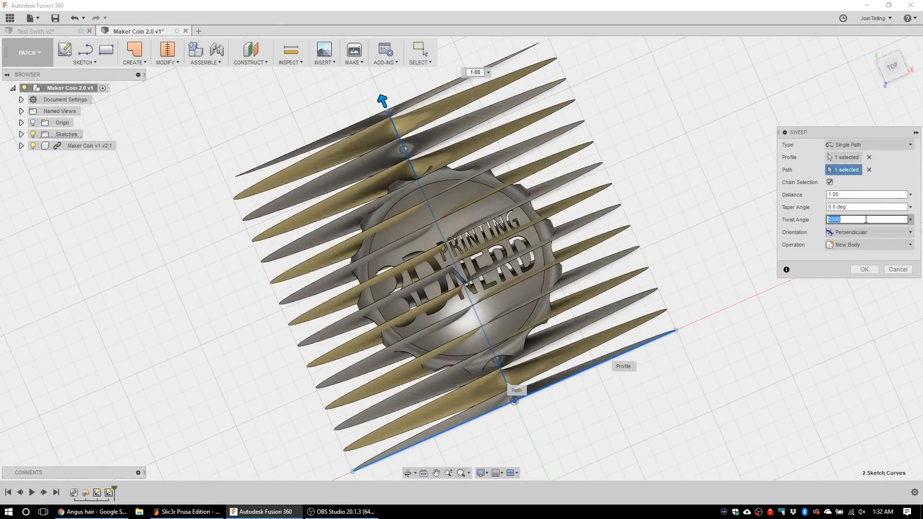
pyautogui.write('720')
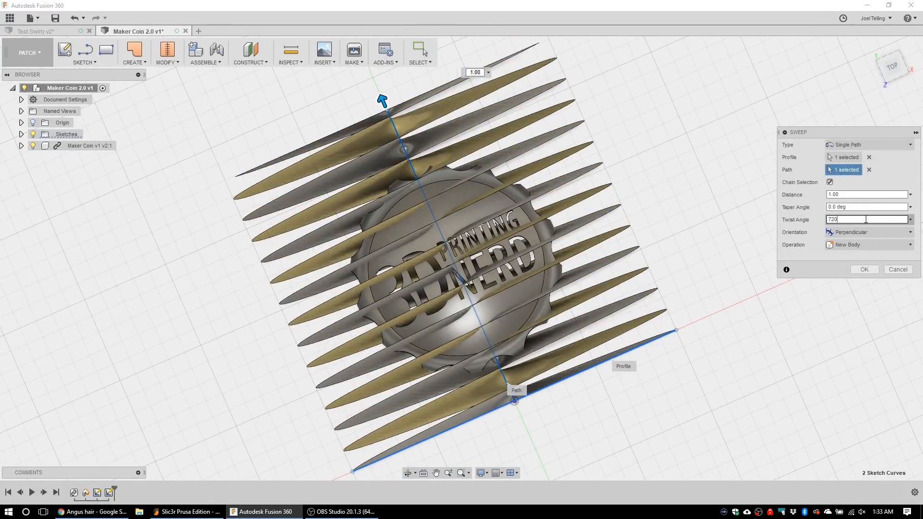
pyautogui.click(863, 269)
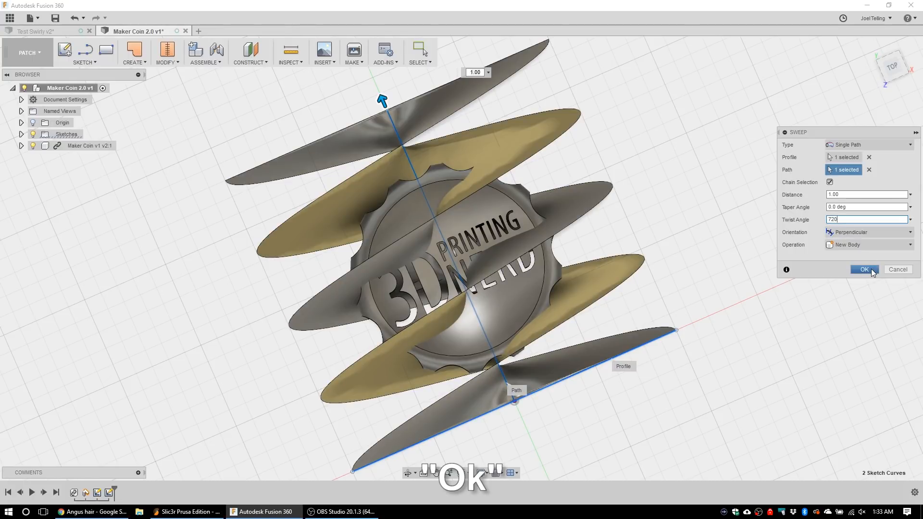
pyautogui.click(863, 270)
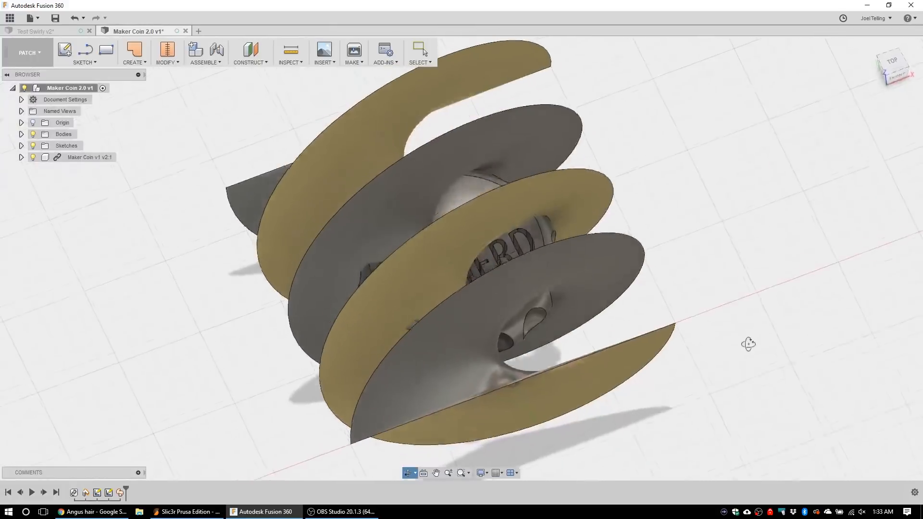
# Step: Orbit to face the coin in the Model workspace, glancing at the Modify menu
pyautogui.moveTo(749, 344); pyautogui.dragTo(723, 359)
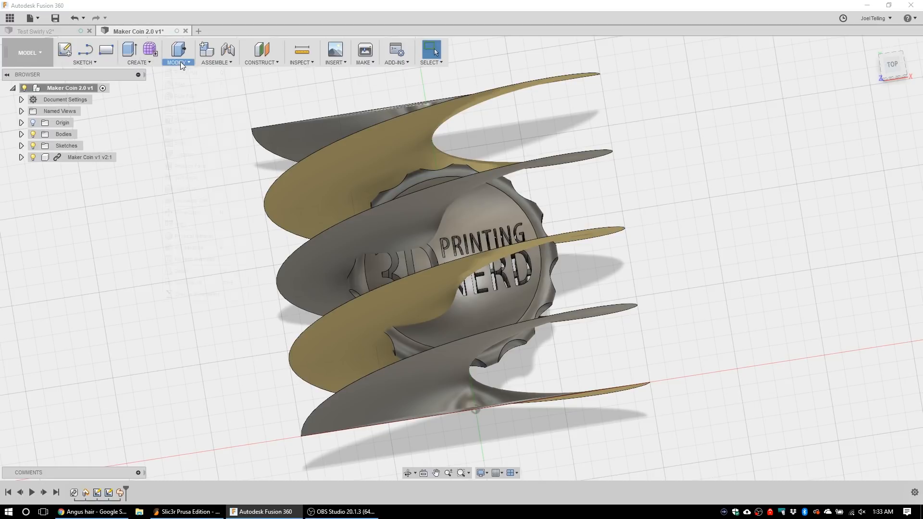
pyautogui.click(177, 53)
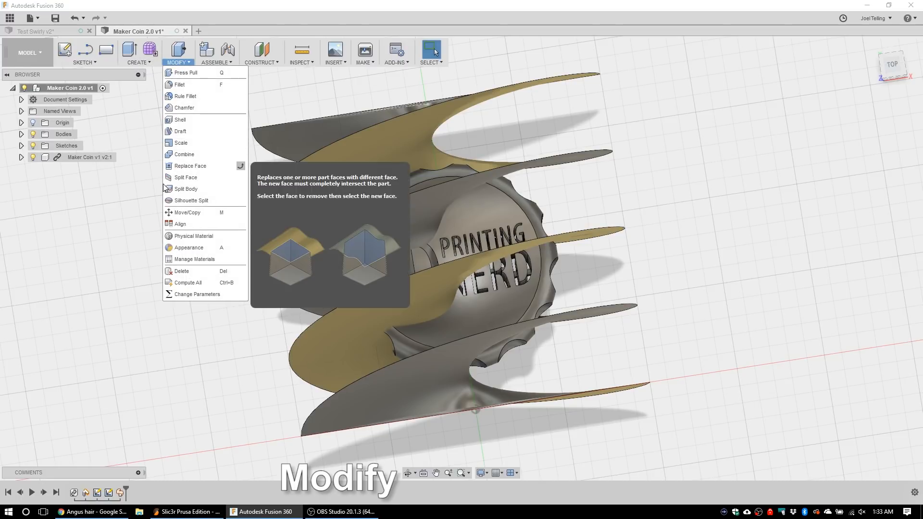
pyautogui.click(185, 189)
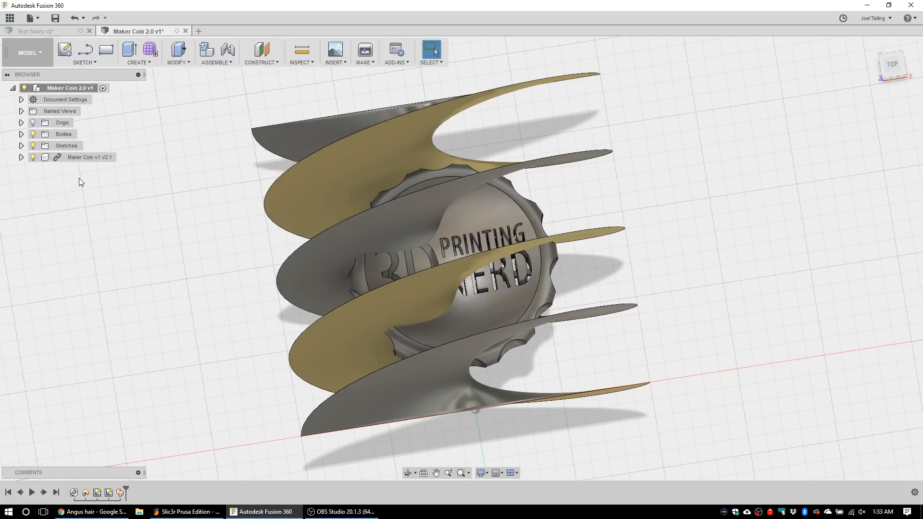
# Step: Break the coin component's link to its source and expand it to show Body4 in Bodies
pyautogui.rightClick(89, 157)
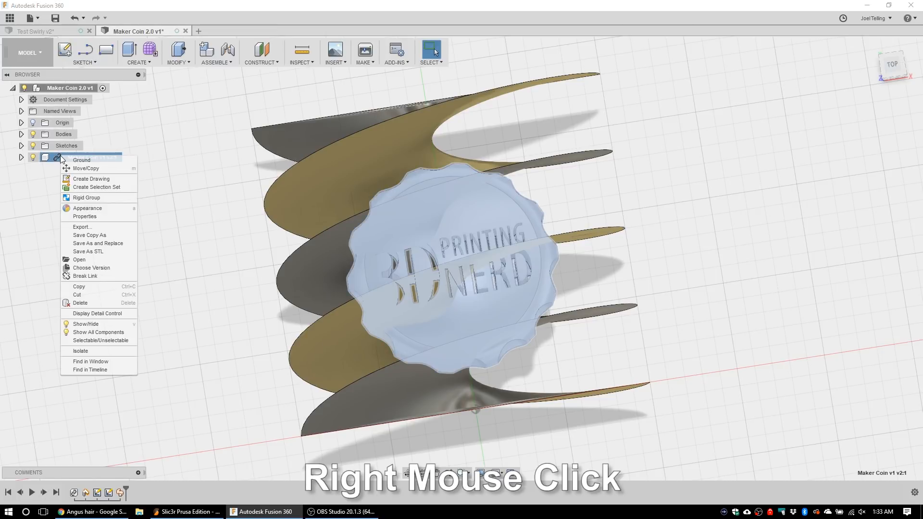
pyautogui.moveTo(87, 181)
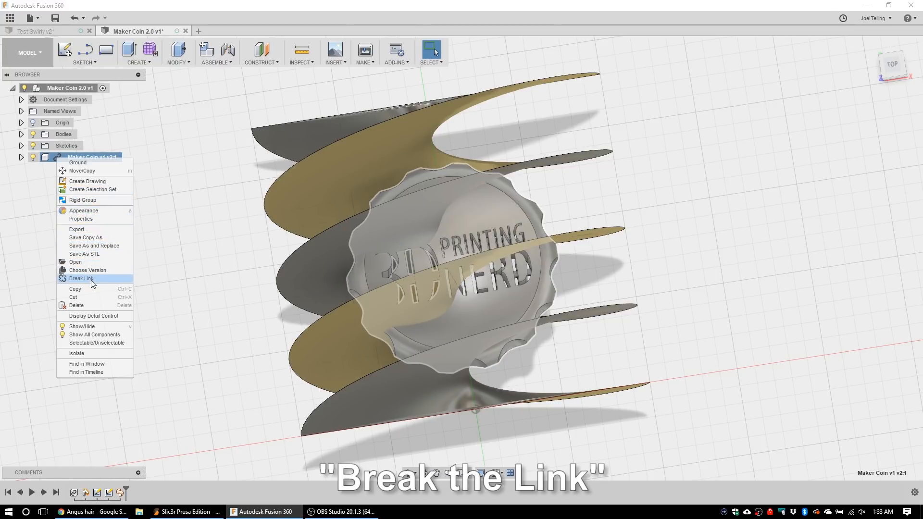
pyautogui.click(81, 278)
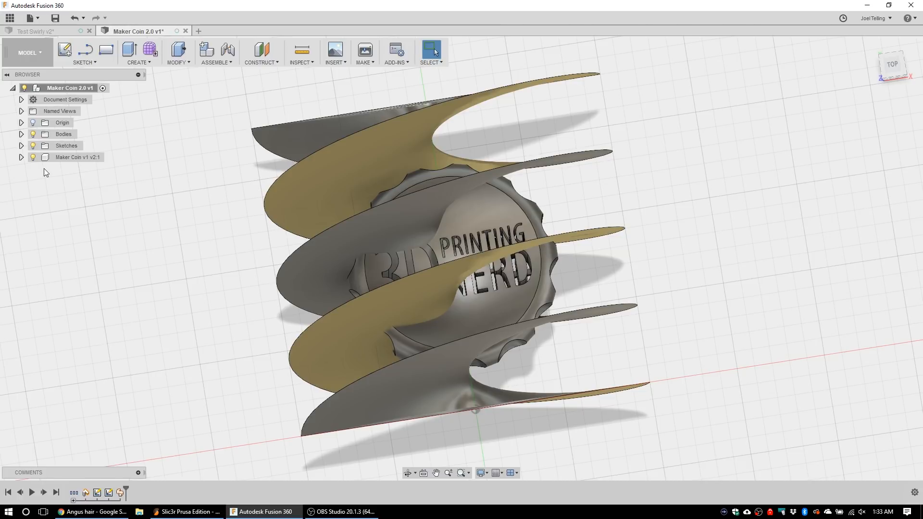
pyautogui.click(21, 157)
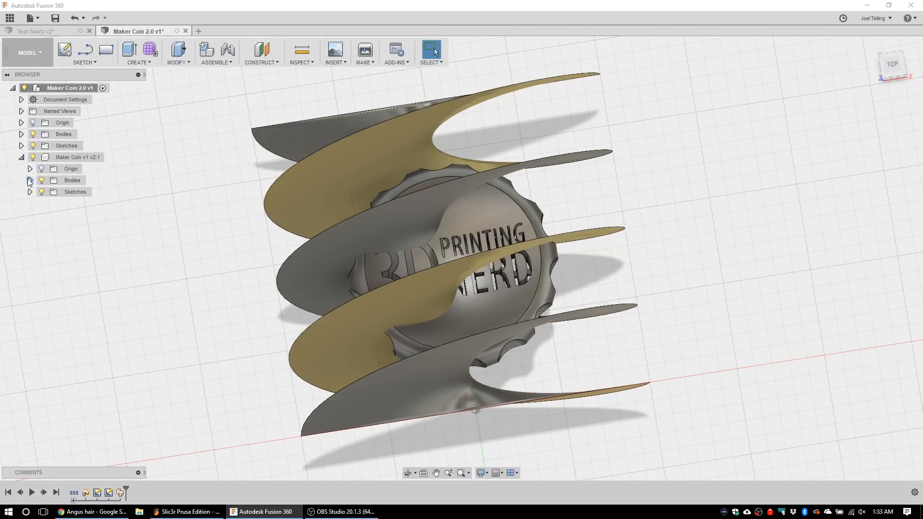
pyautogui.click(29, 180)
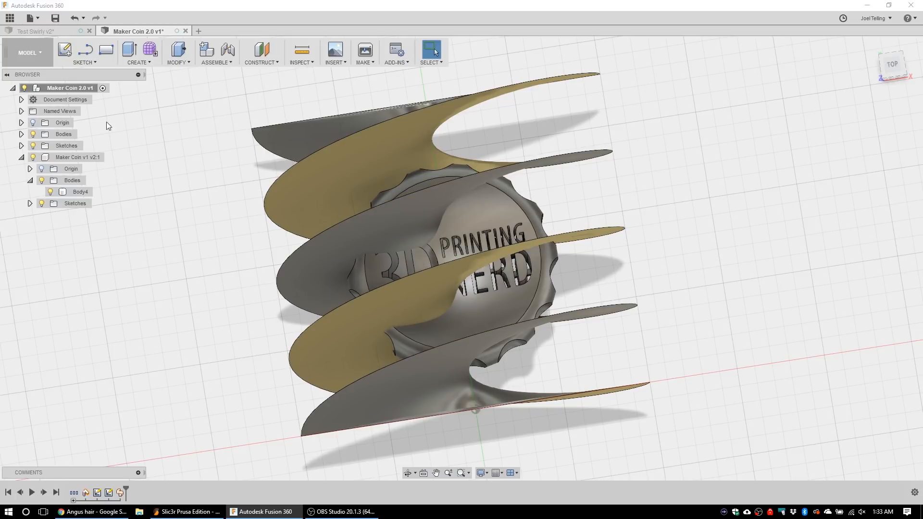
# Step: Split Body4 with the twisted surface, Extend Splitting Tool off, into five separate bodies
pyautogui.click(177, 53)
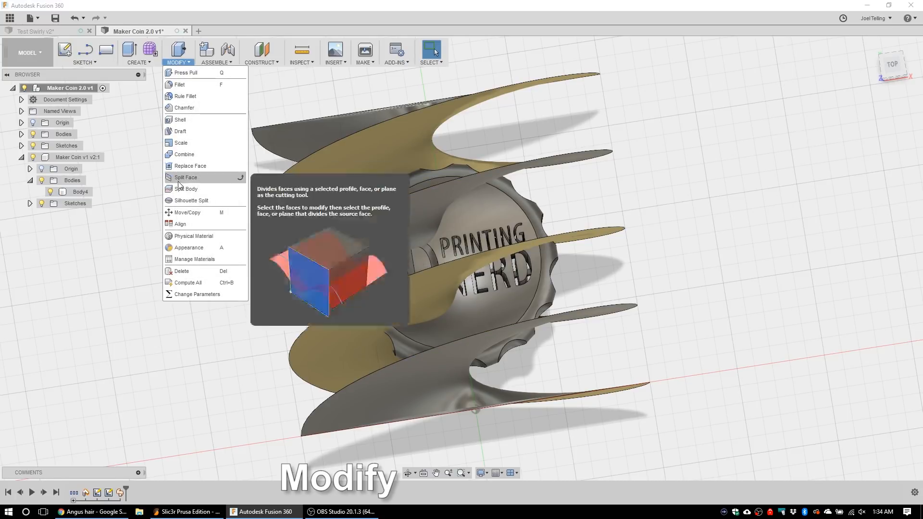
pyautogui.click(187, 189)
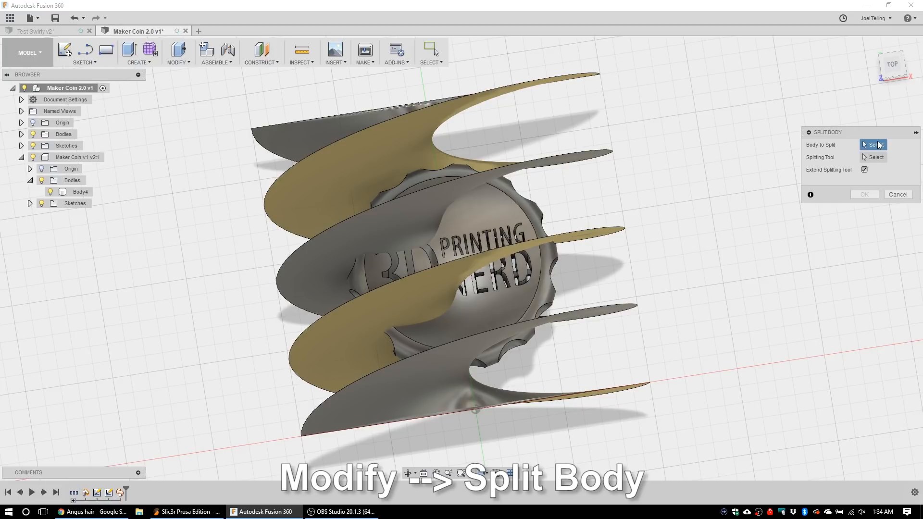
pyautogui.click(454, 265)
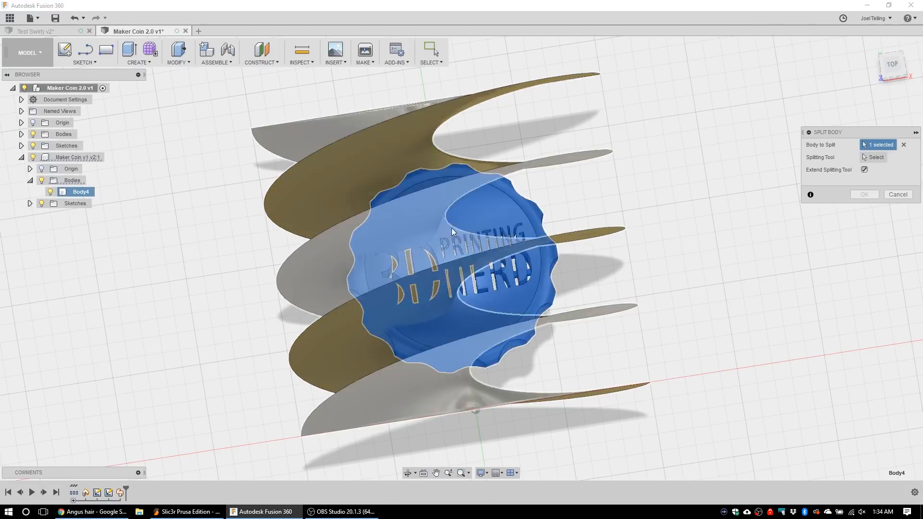
pyautogui.moveTo(554, 241)
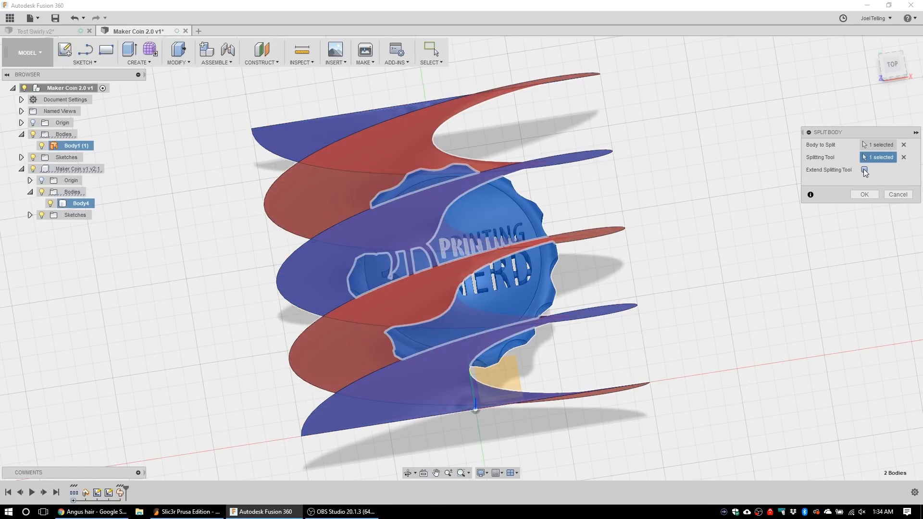
pyautogui.click(864, 170)
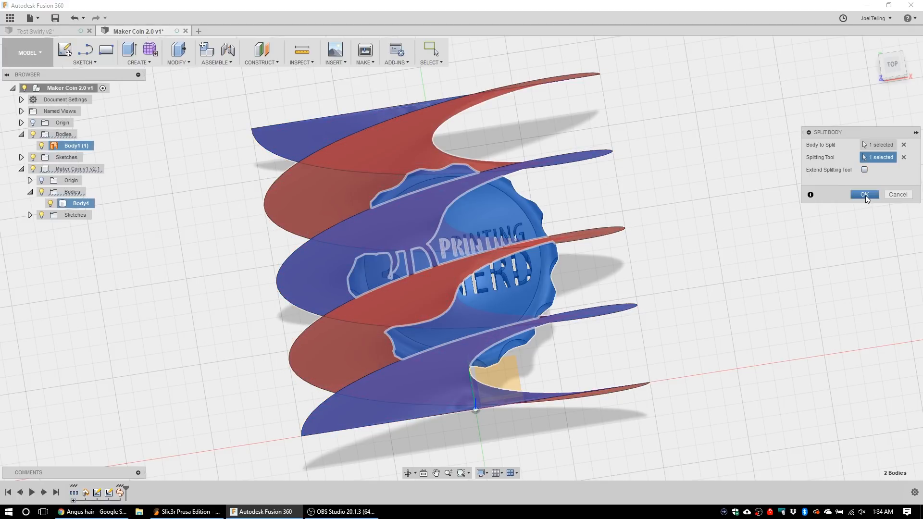
pyautogui.click(863, 195)
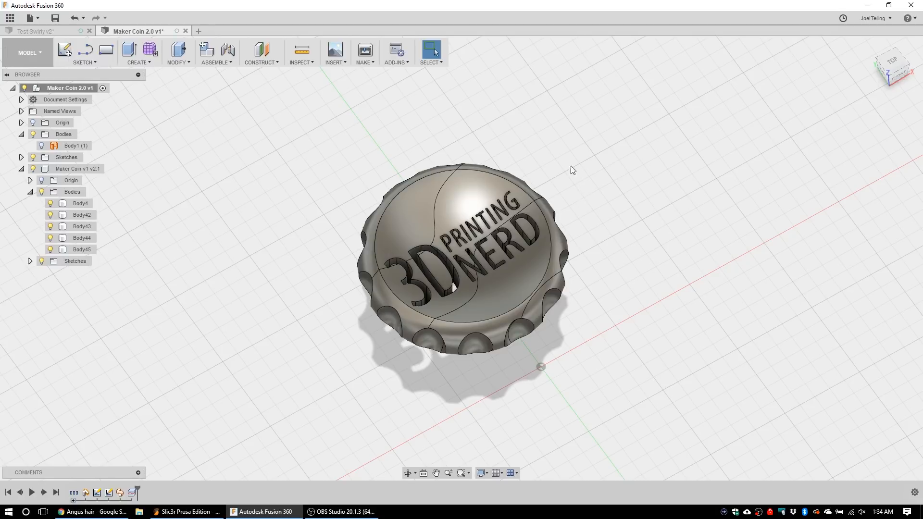
pyautogui.moveTo(366, 71)
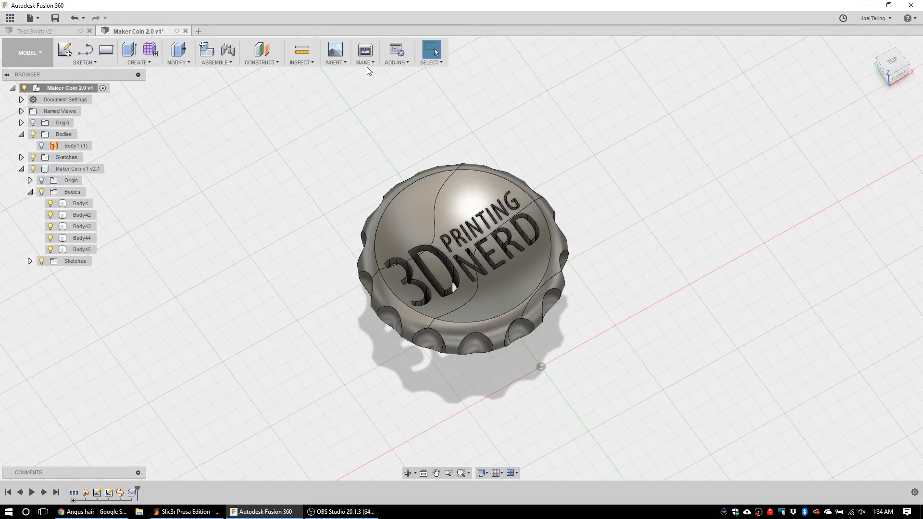
# Step: Start a 3D Print export of Body45 with Send to 3D Print Utility unchecked
pyautogui.click(363, 52)
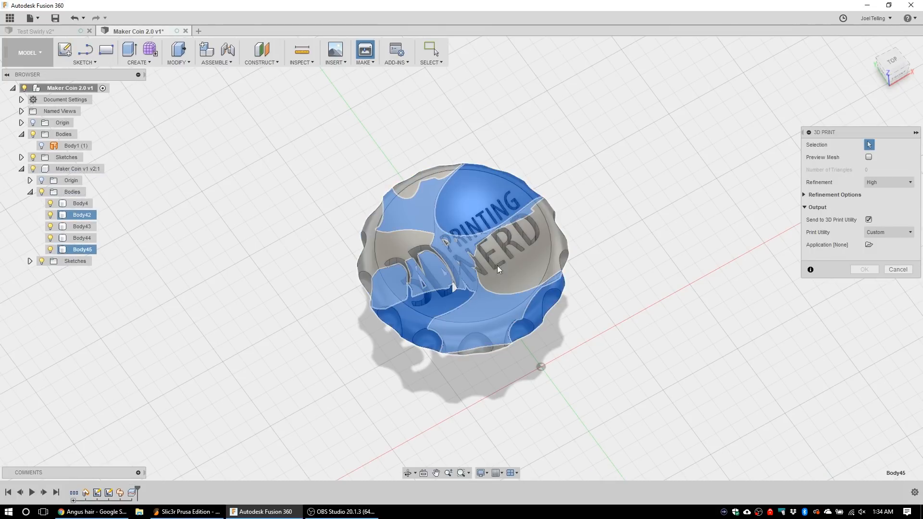
pyautogui.moveTo(497, 269); pyautogui.dragTo(591, 357)
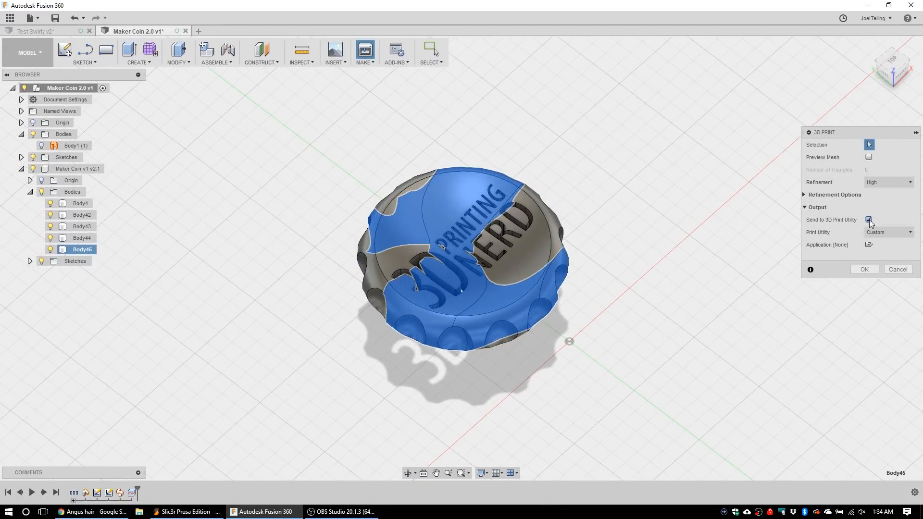
pyautogui.click(868, 220)
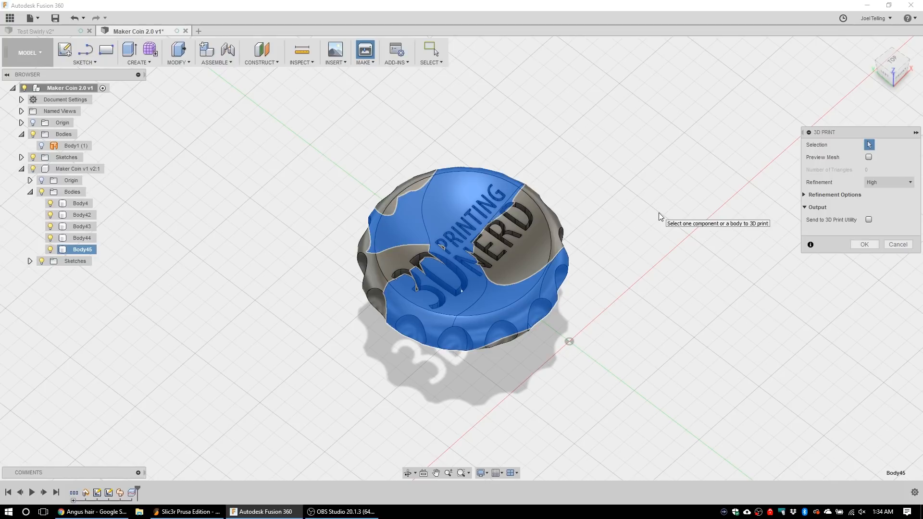